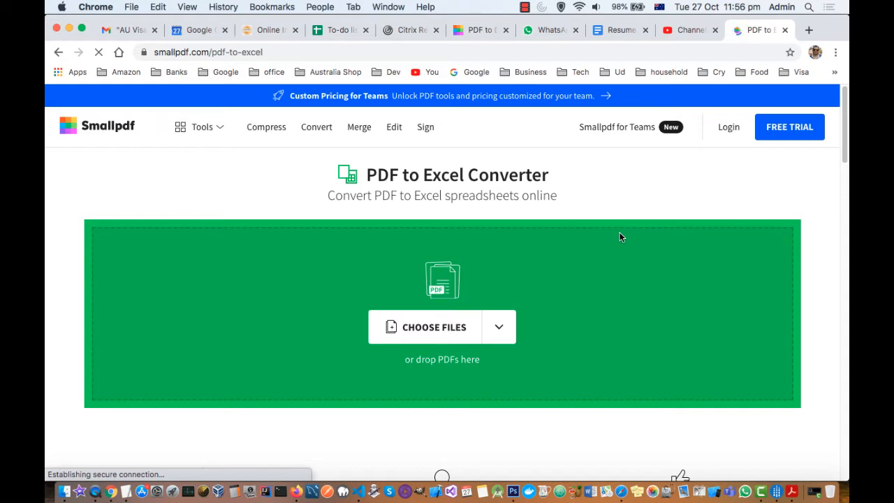
mouse_move(280, 51)
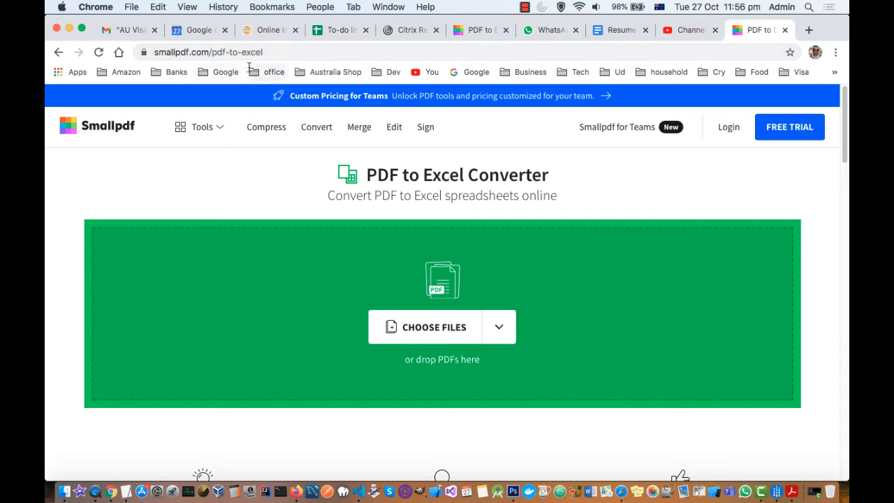
mouse_move(151, 189)
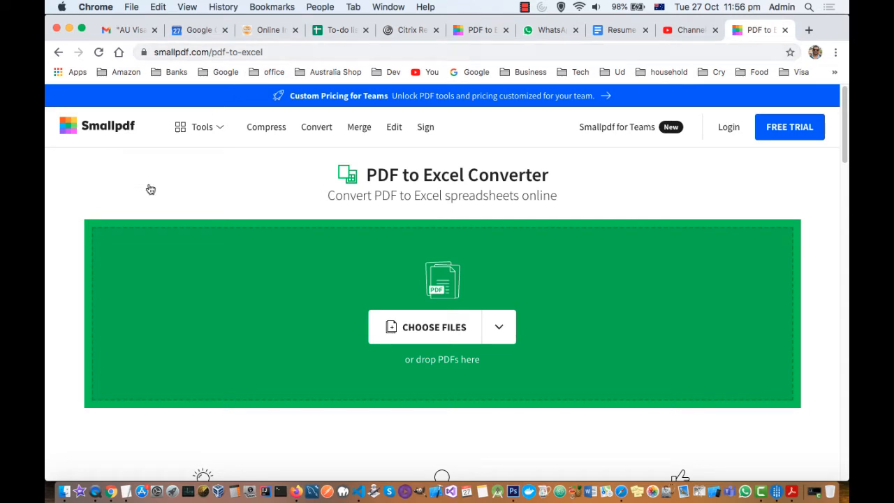
mouse_move(85, 455)
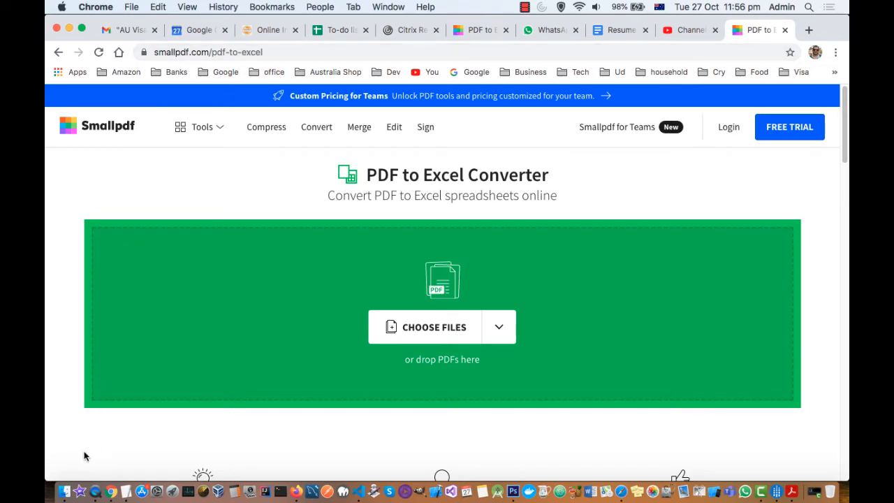
mouse_move(491, 314)
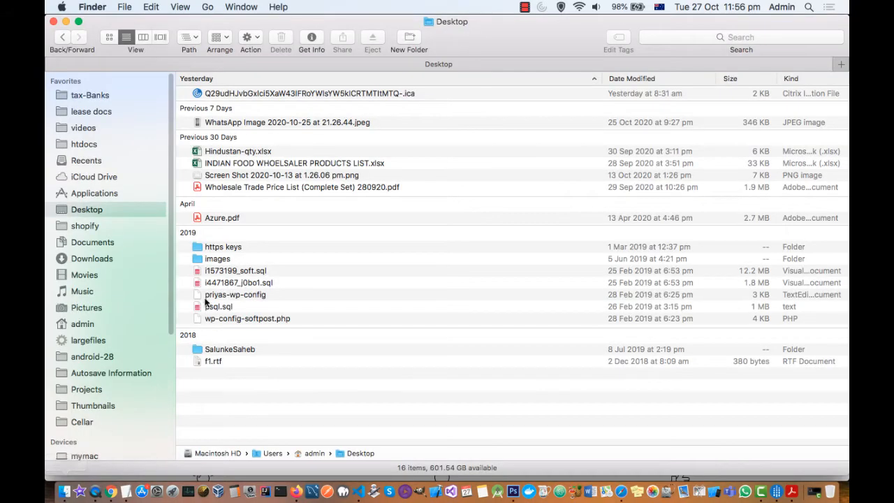
Step: Drag Azure.pdf from the Finder Desktop onto Smallpdf's PDF to Excel converter in Chrome
left_click(222, 217)
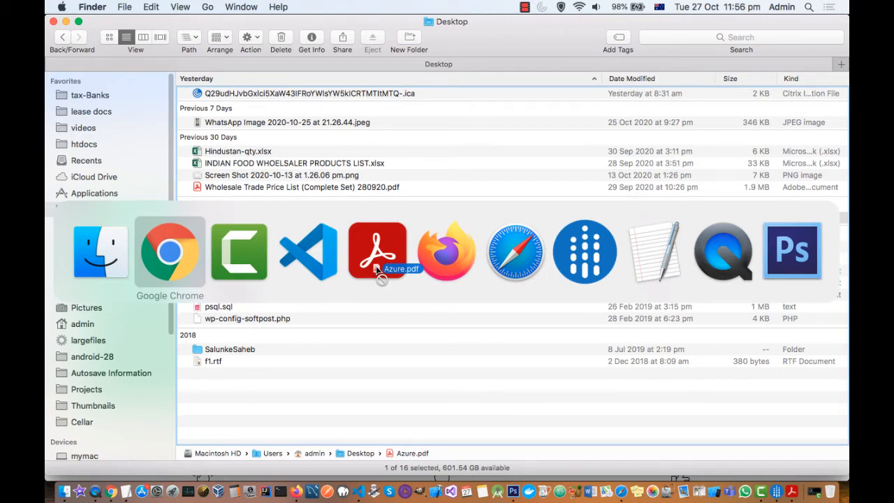
left_click(169, 251)
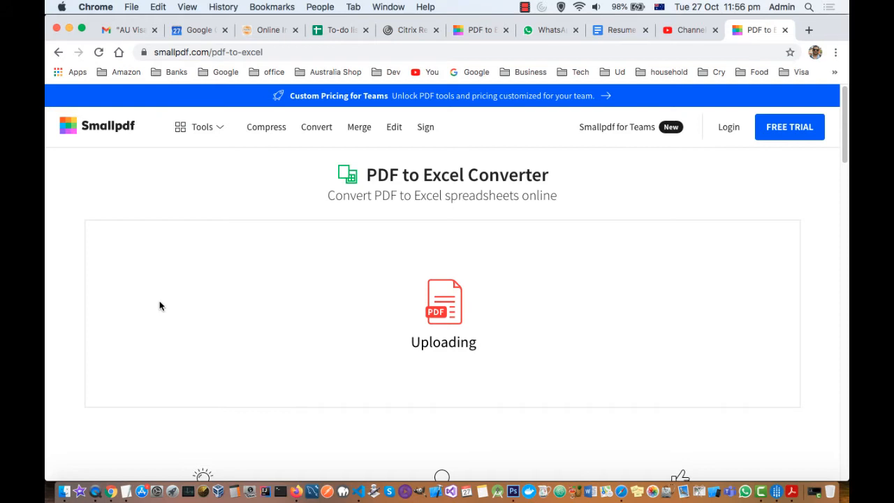
mouse_move(80, 285)
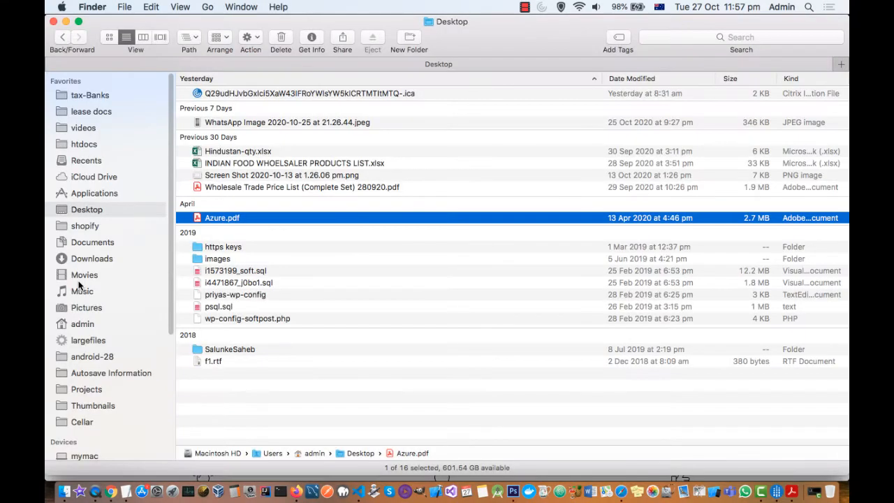
Step: Reselect the PDF on the Finder Desktop while Azure.pdf continues uploading
left_click(302, 187)
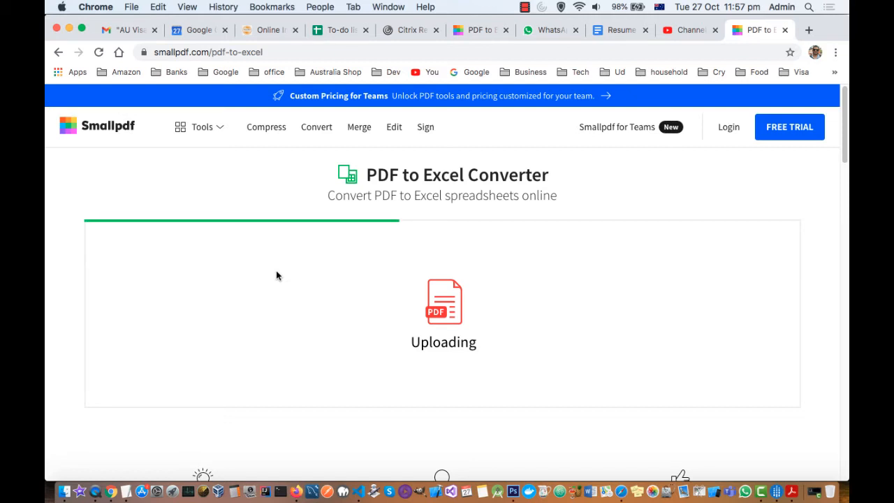
mouse_move(524, 322)
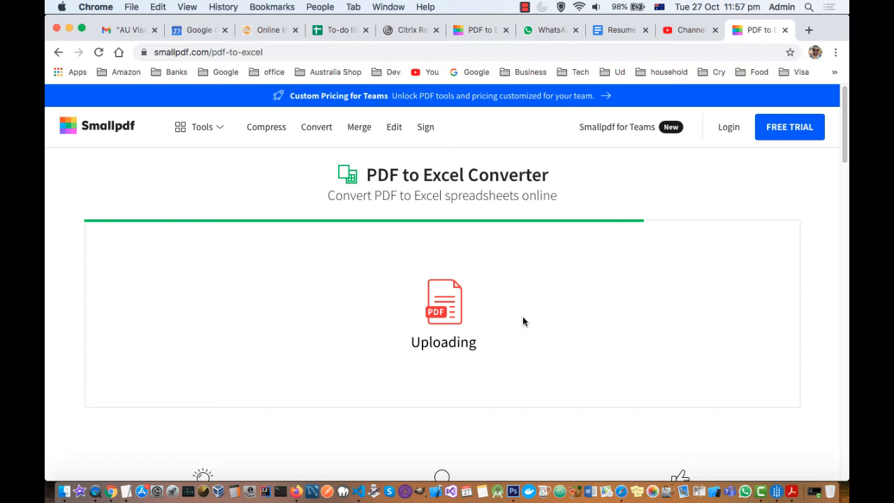
mouse_move(499, 297)
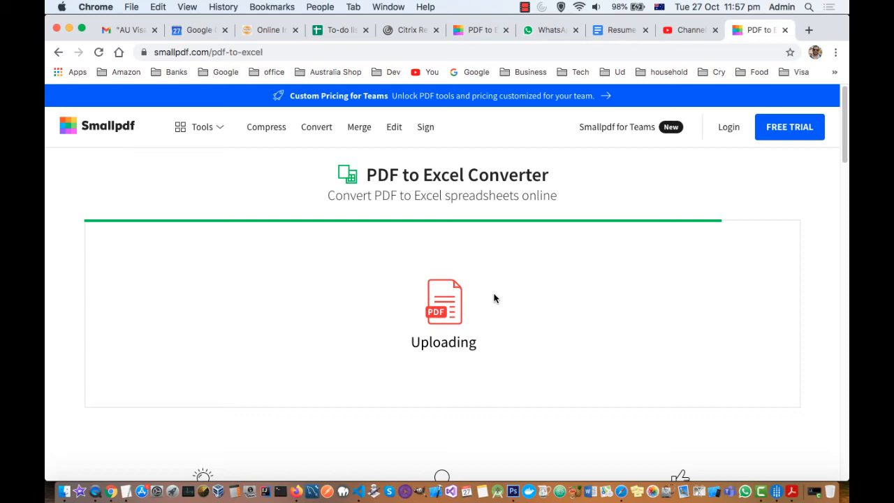
Step: Scroll the Smallpdf page while the Azure.pdf upload progress bar fills to completion
scroll("down", 3)
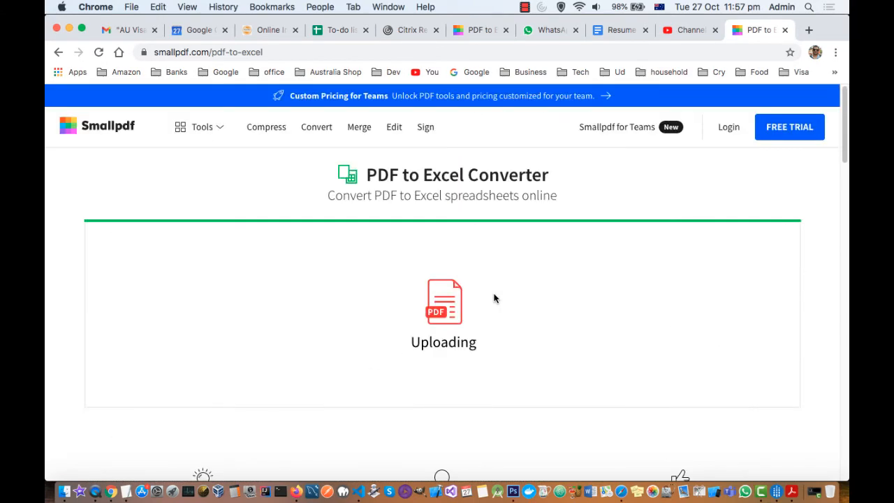
mouse_move(225, 132)
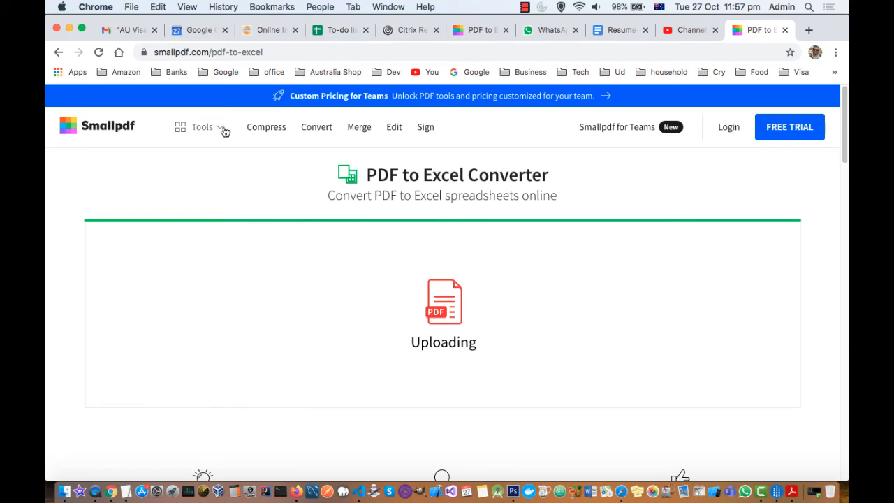
mouse_move(317, 127)
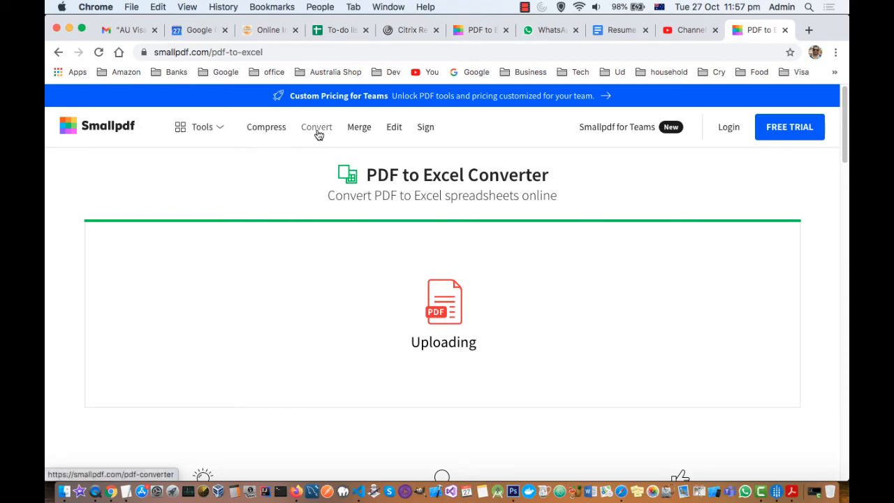
mouse_move(393, 207)
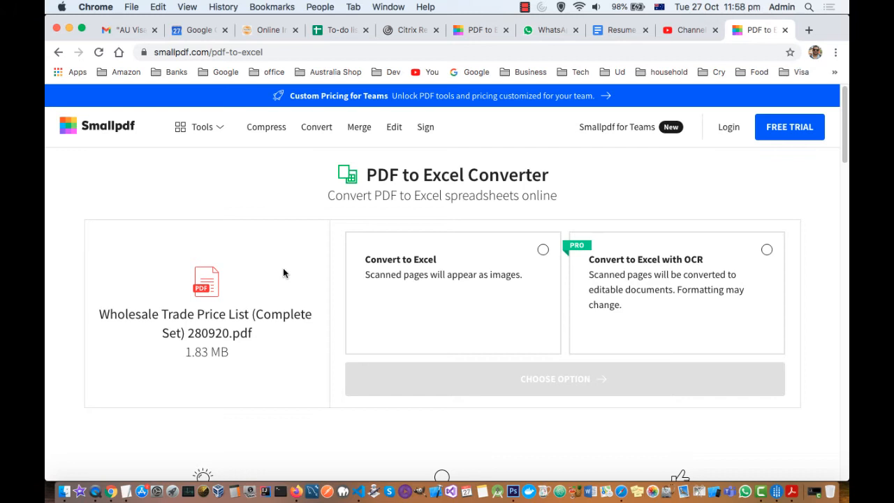
mouse_move(279, 144)
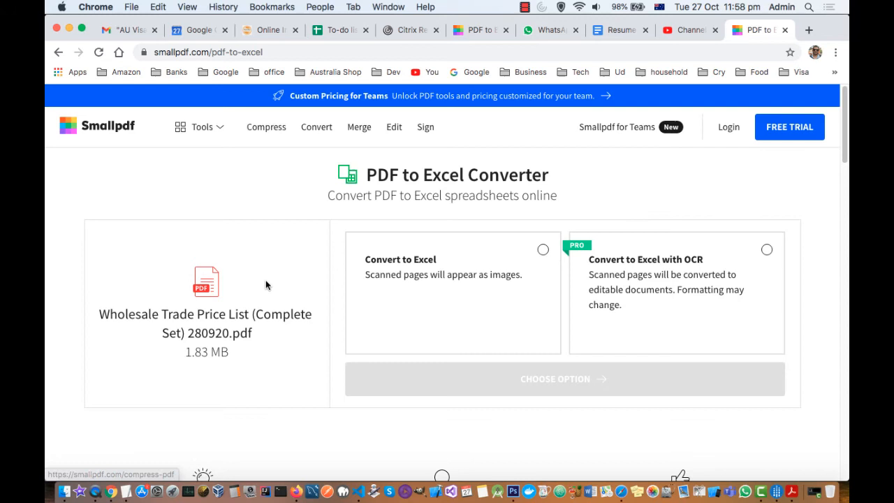
mouse_move(449, 274)
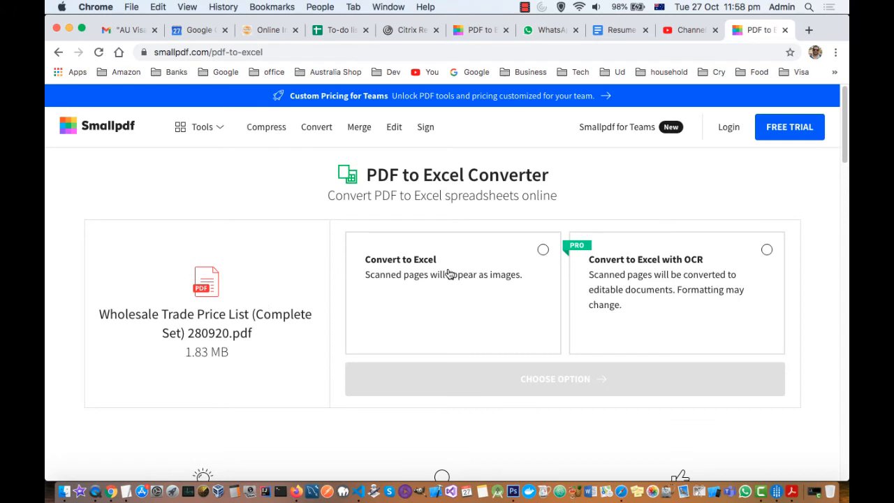
mouse_move(417, 318)
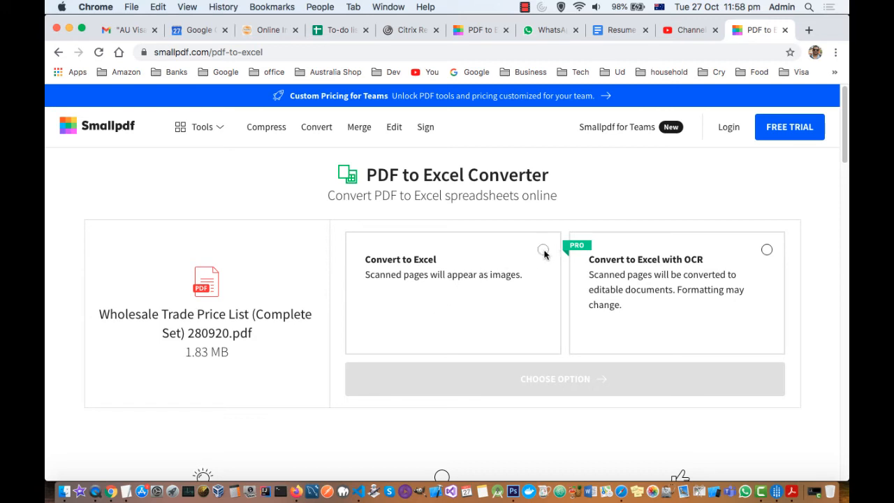
Step: Choose the standard Convert to Excel option and start converting the Wholesale Trade Price List
left_click(544, 249)
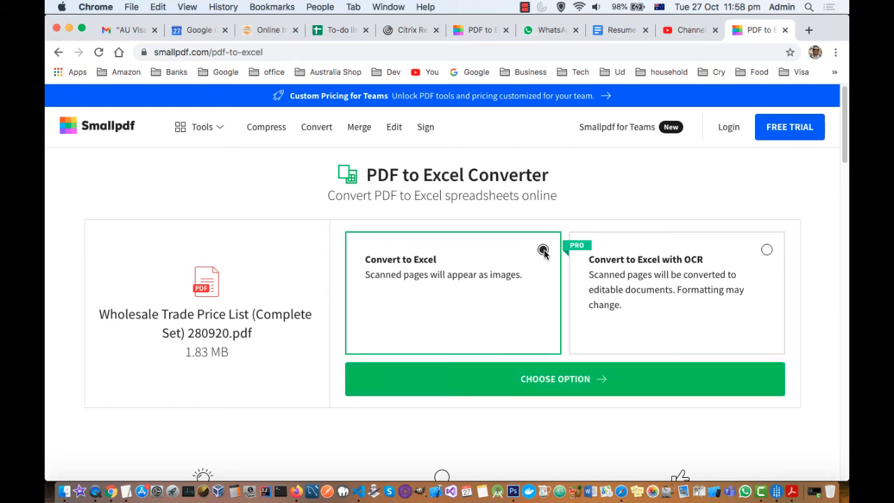
left_click(543, 250)
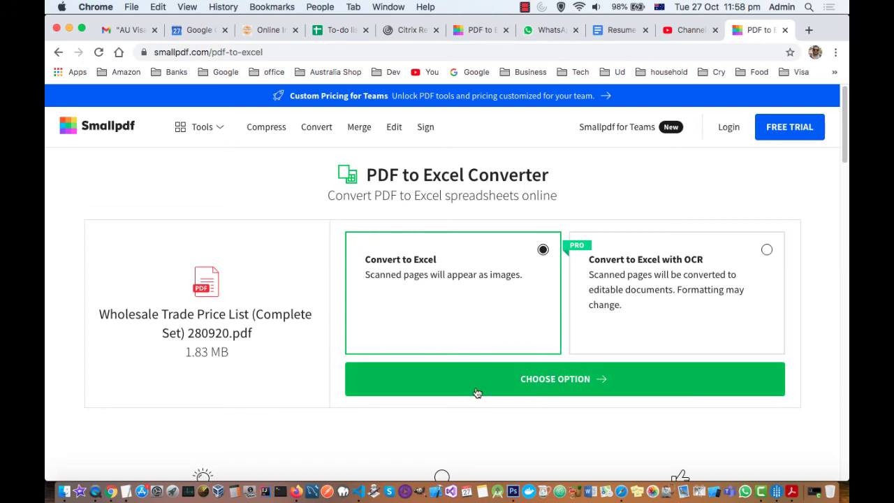
mouse_move(458, 401)
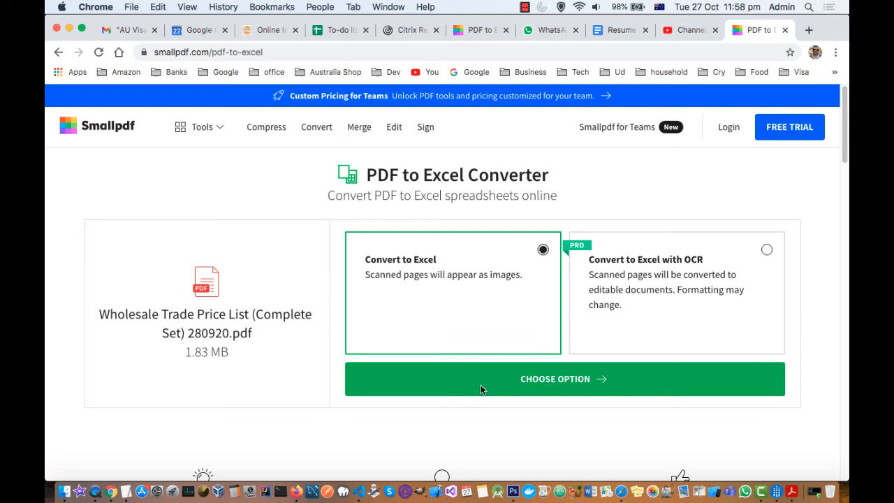
left_click(563, 378)
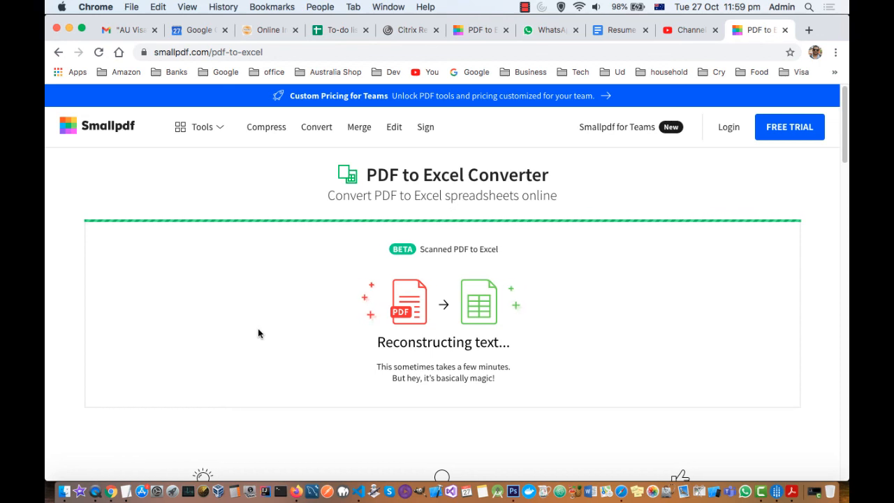
Step: Scroll down and back up the page while Smallpdf reconstructs the price list text
scroll("down", 3)
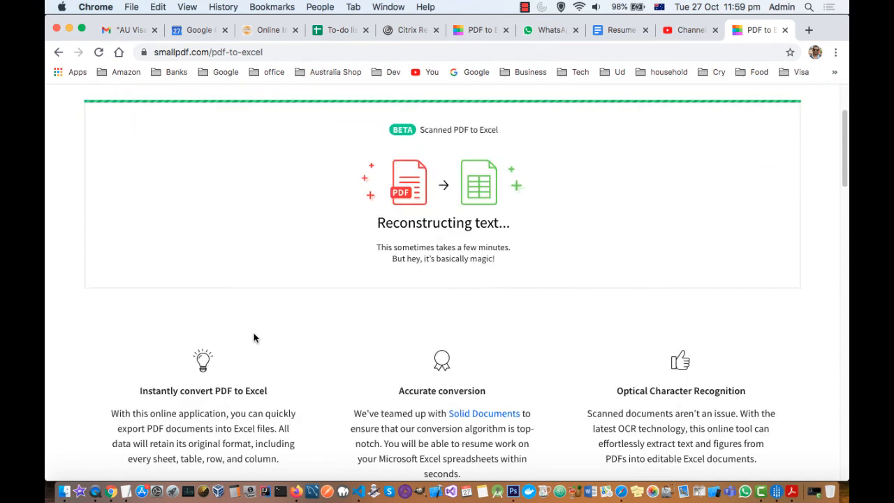
scroll("up", 3)
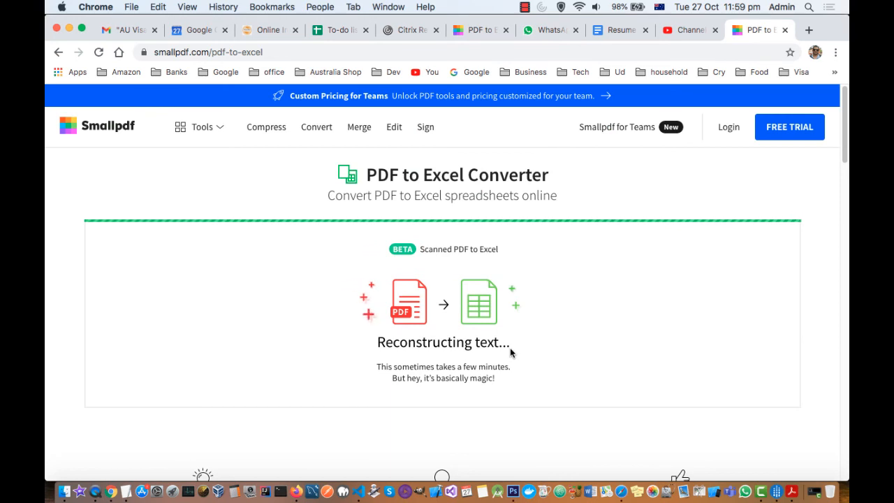
mouse_move(778, 277)
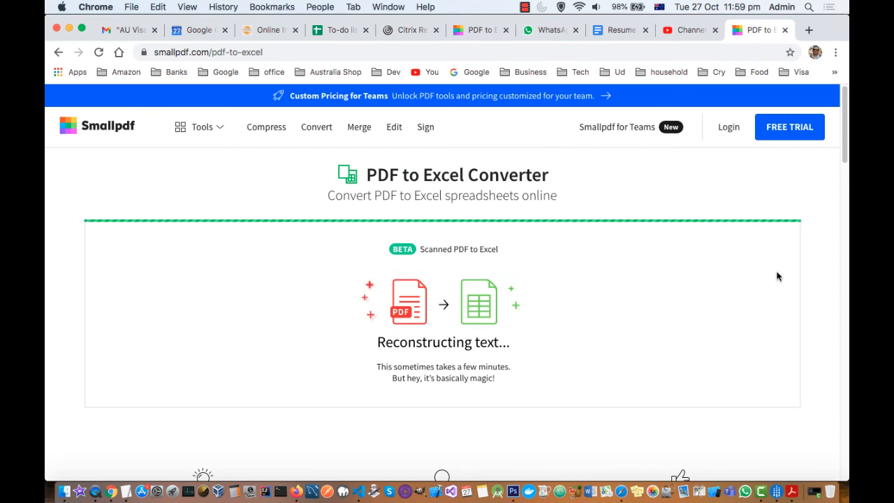
mouse_move(552, 221)
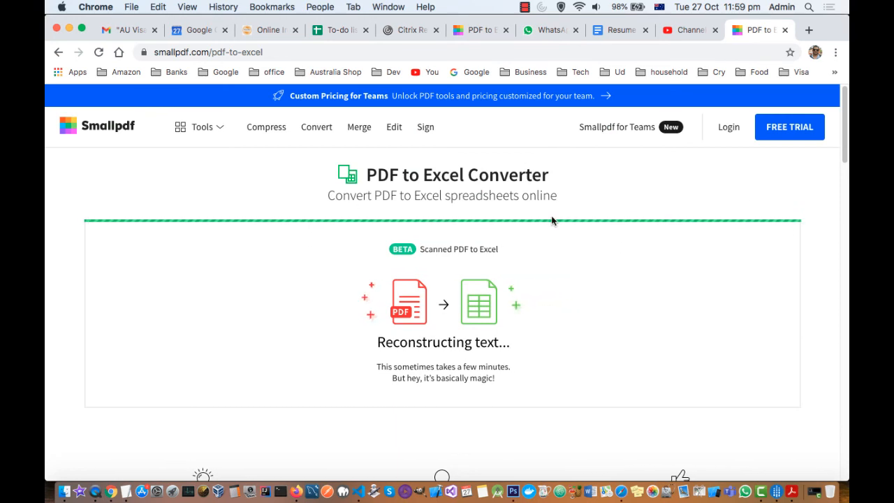